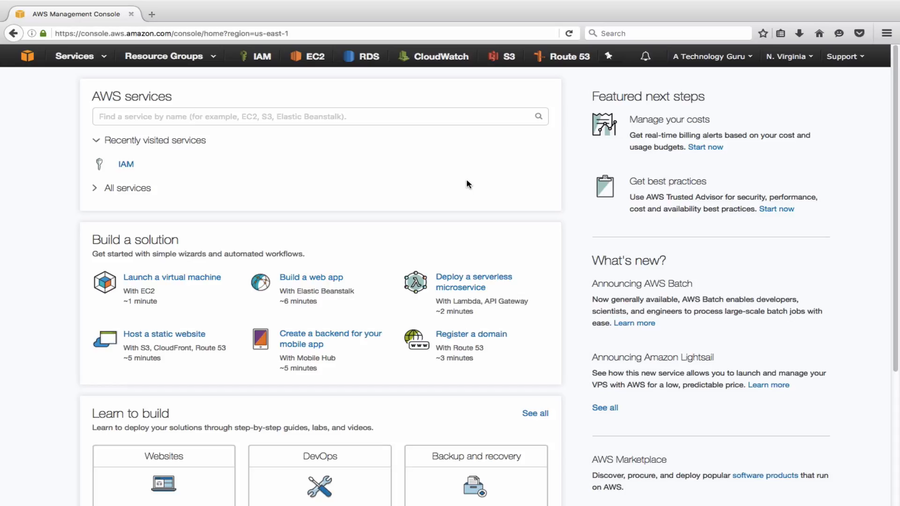
# Step: Go into IAM from Recently visited services and show the Users list (one user, bob)
pyautogui.click(124, 164)
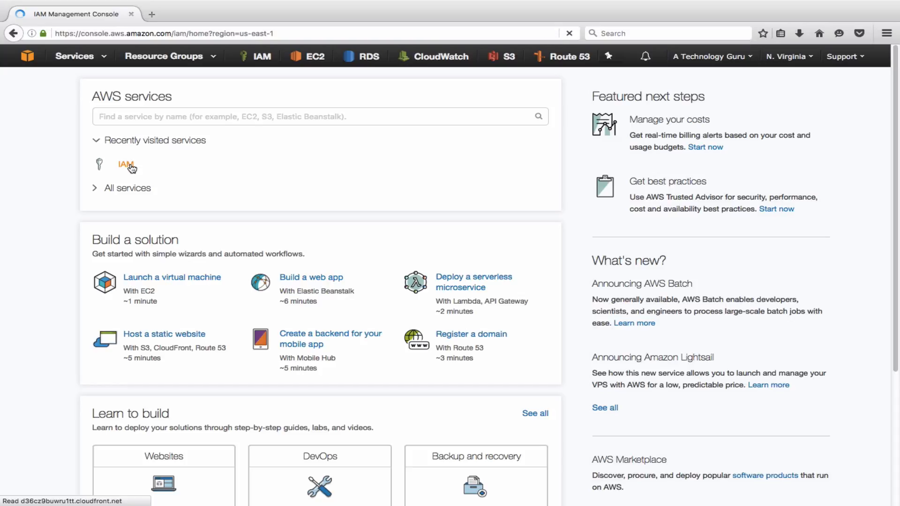
pyautogui.click(124, 165)
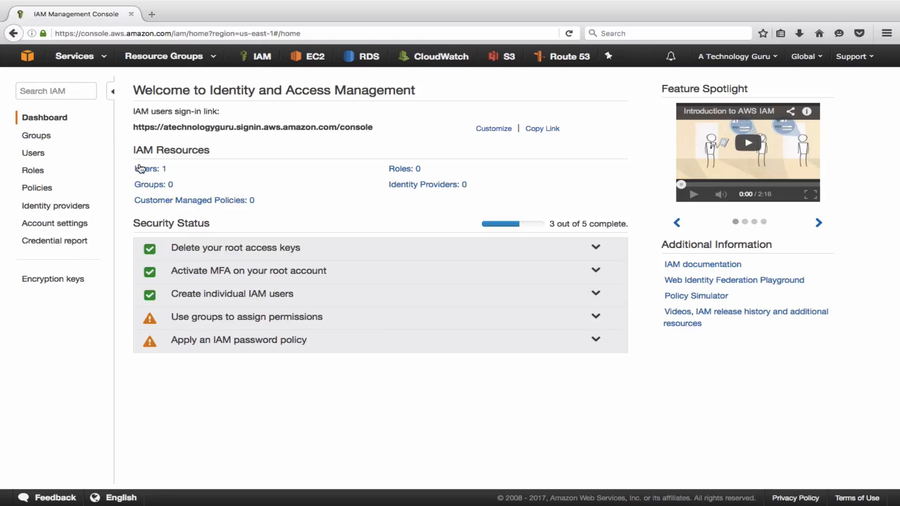
pyautogui.moveTo(150, 169)
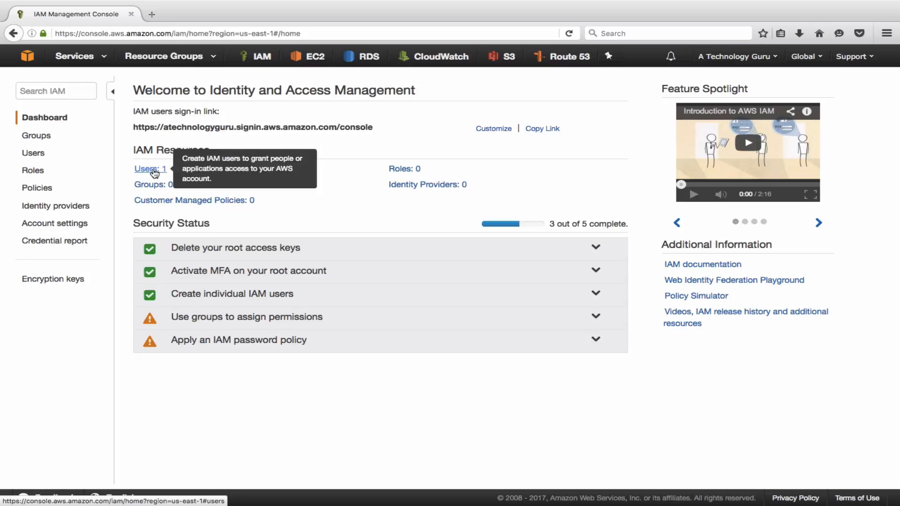
pyautogui.click(146, 168)
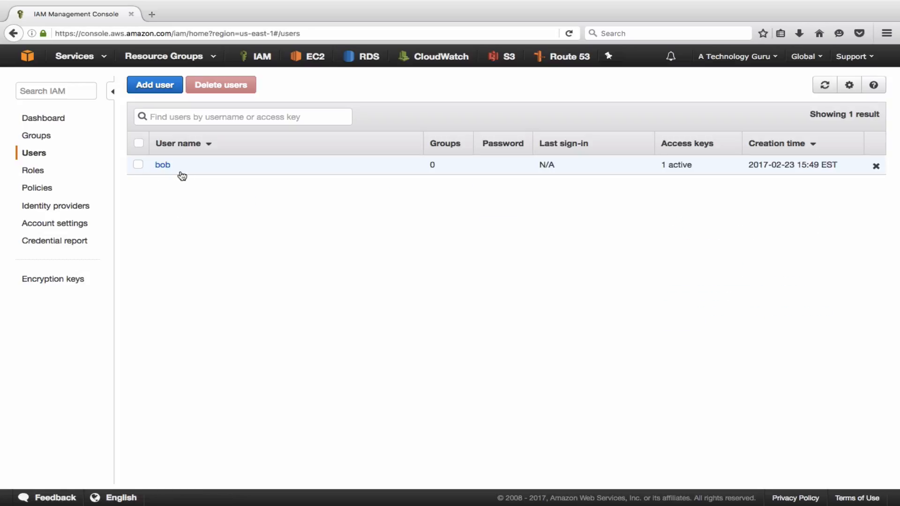
# Step: Begin the Add user wizard and enter 'user1' as the user name
pyautogui.click(154, 85)
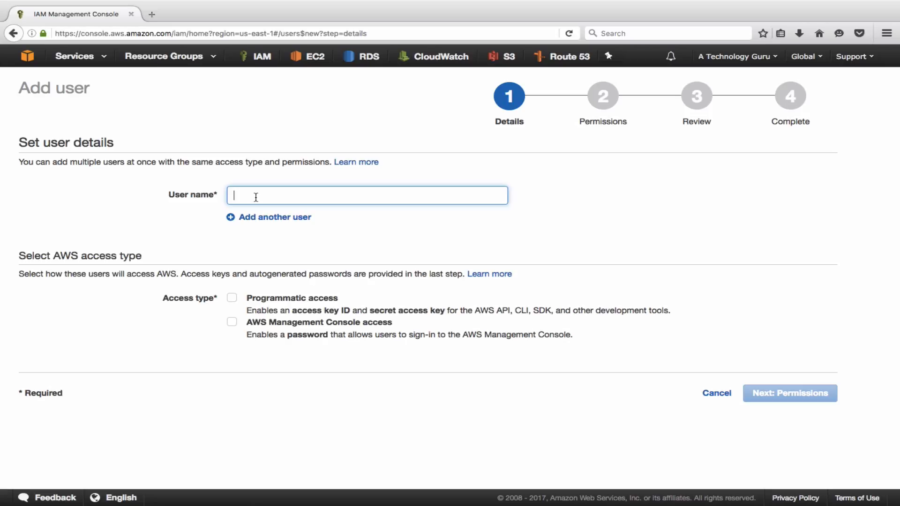
pyautogui.write('user')
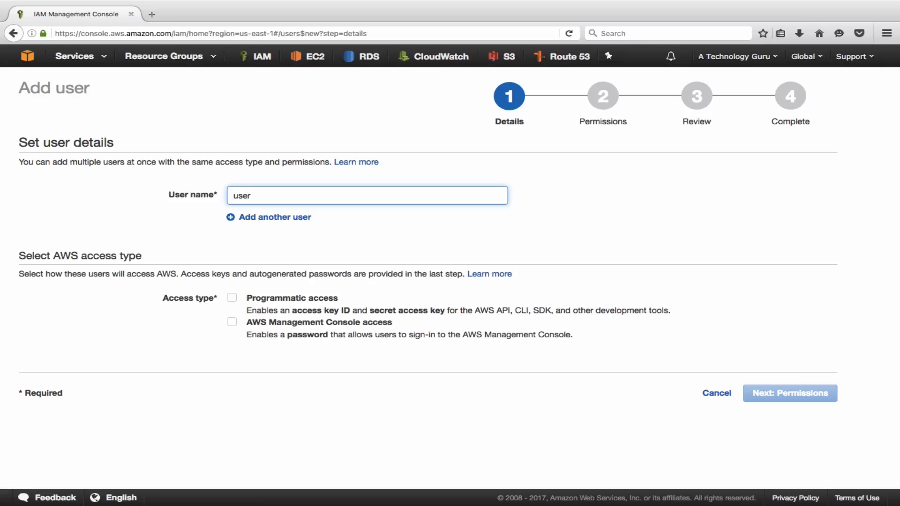
pyautogui.write('1')
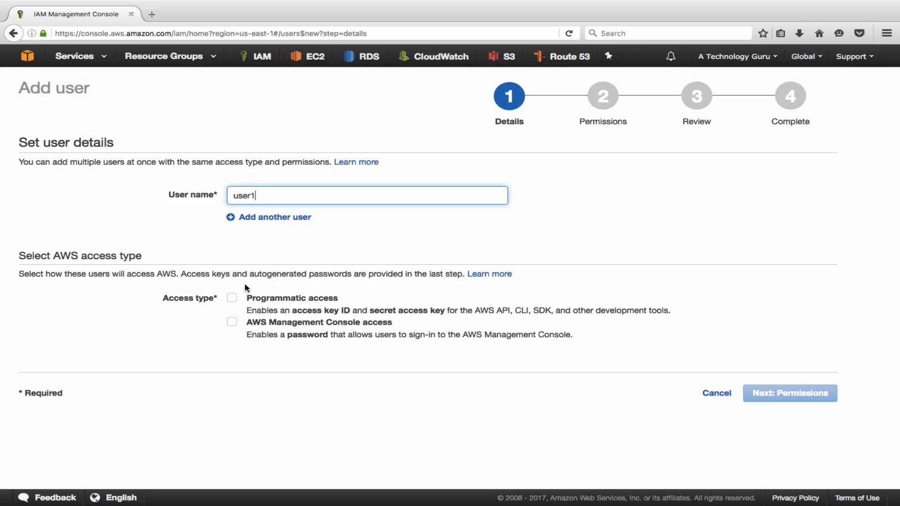
pyautogui.moveTo(231, 323)
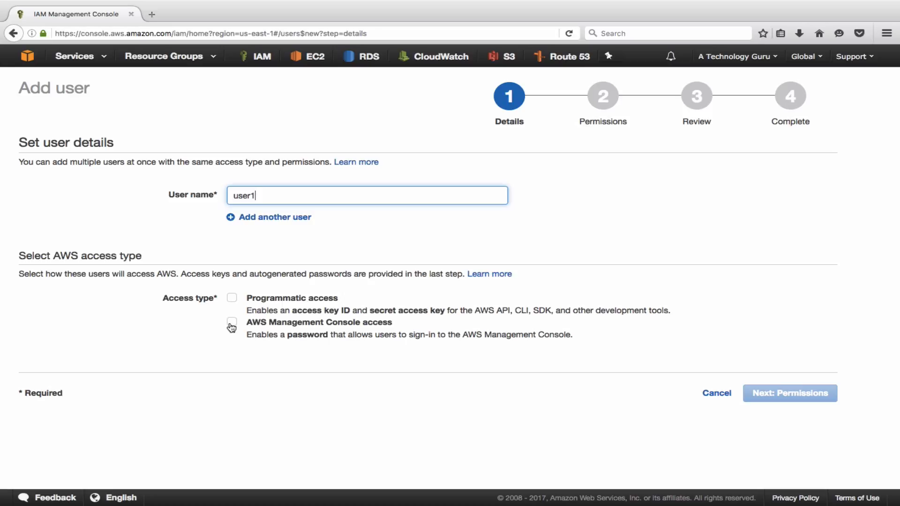
pyautogui.moveTo(200, 310)
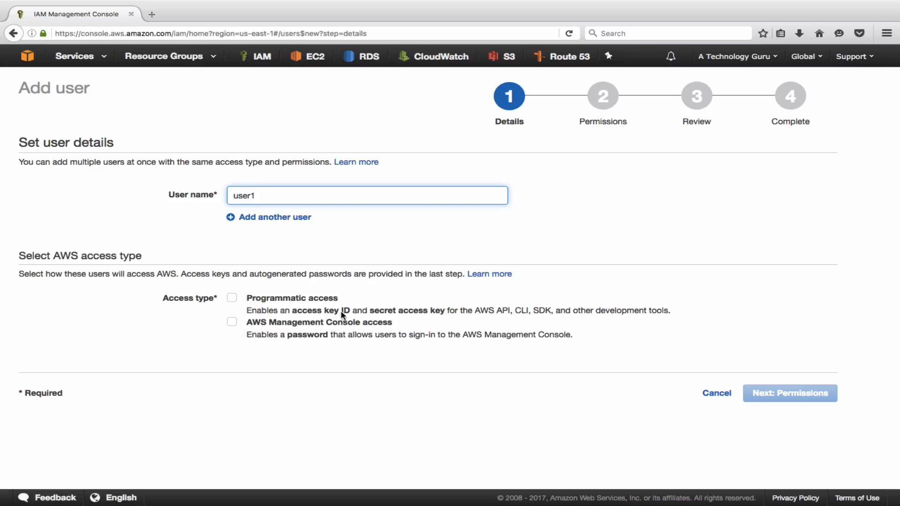
pyautogui.moveTo(381, 313)
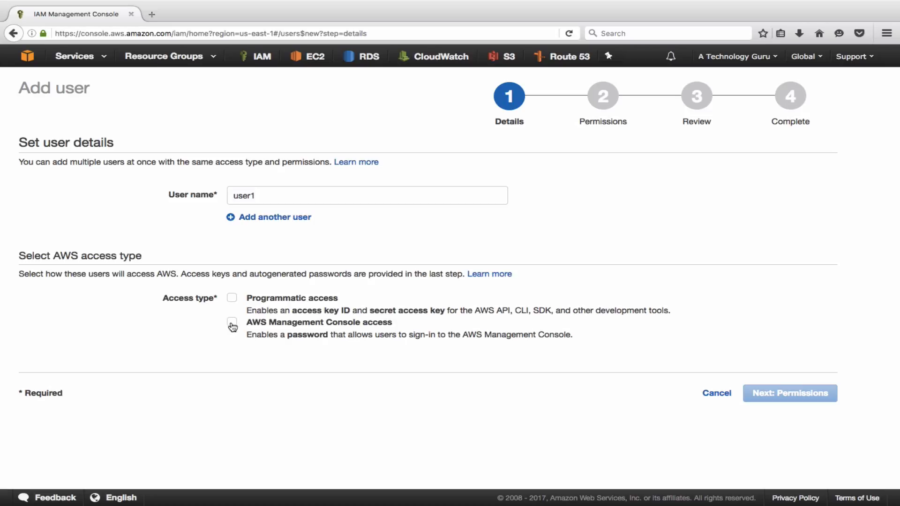
# Step: Grant user1 AWS Management Console access with a custom password, no required reset, and continue to permissions
pyautogui.click(231, 322)
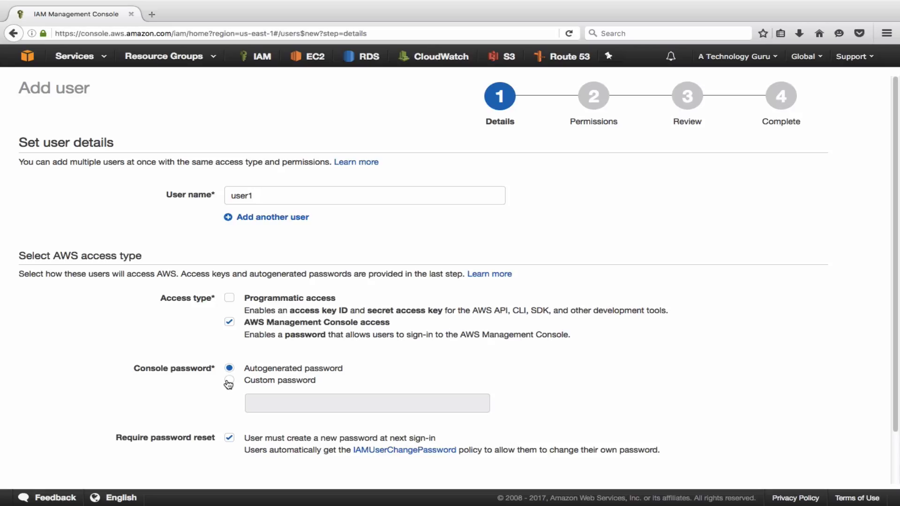
pyautogui.click(229, 380)
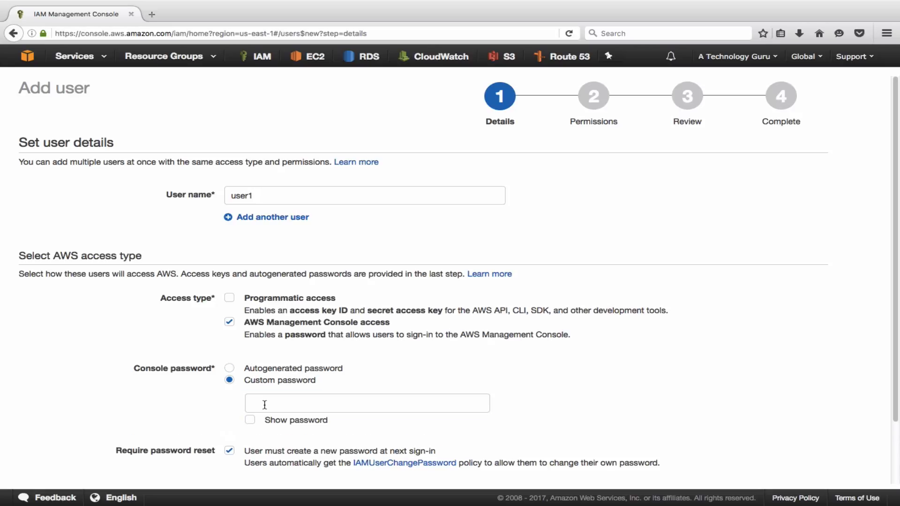
pyautogui.click(366, 403)
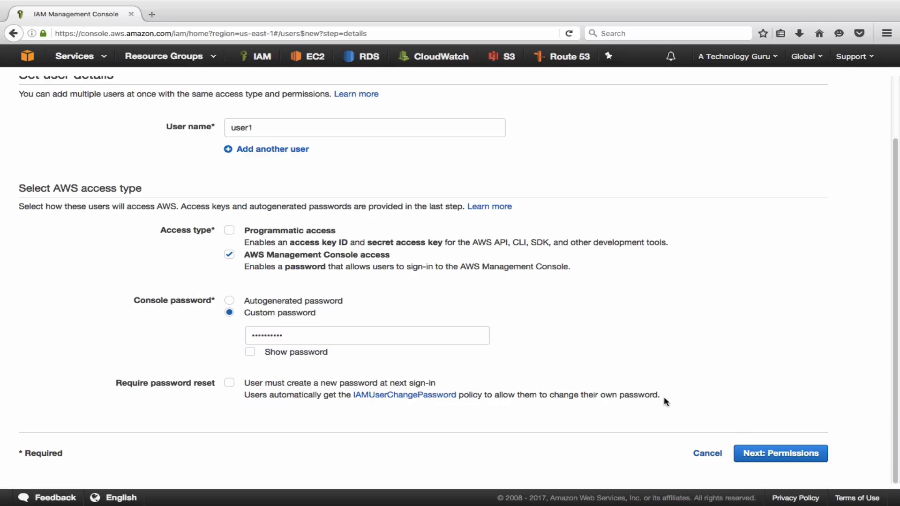
pyautogui.moveTo(780, 459)
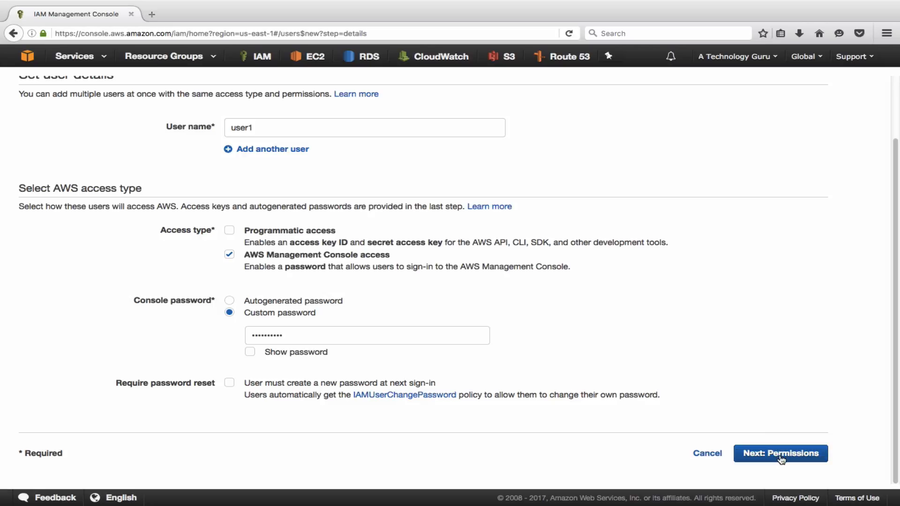
pyautogui.click(779, 453)
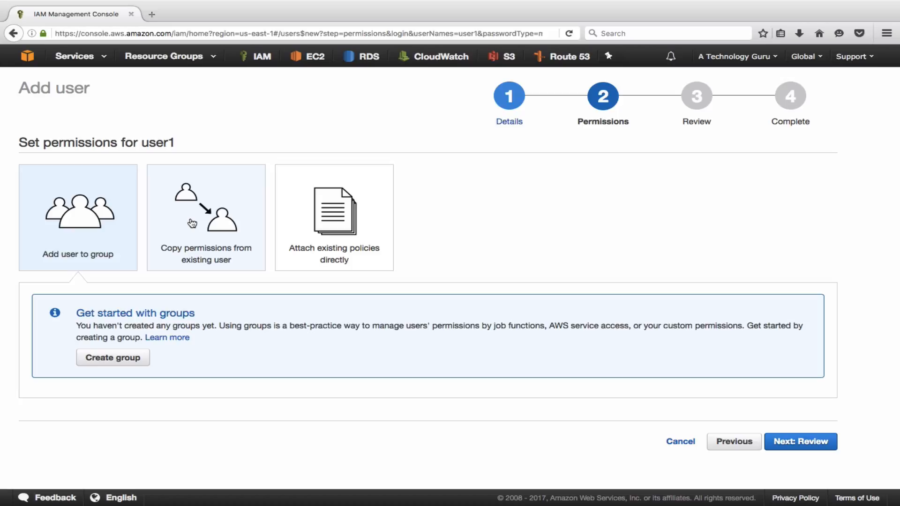
pyautogui.moveTo(312, 234)
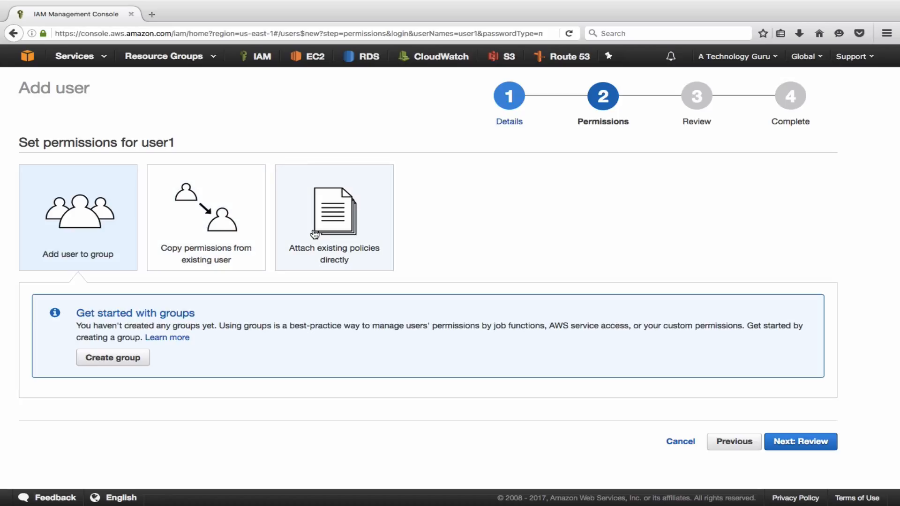
# Step: Attach existing policies directly, search 'ad', tick AdministratorAccess, and continue to review
pyautogui.click(333, 216)
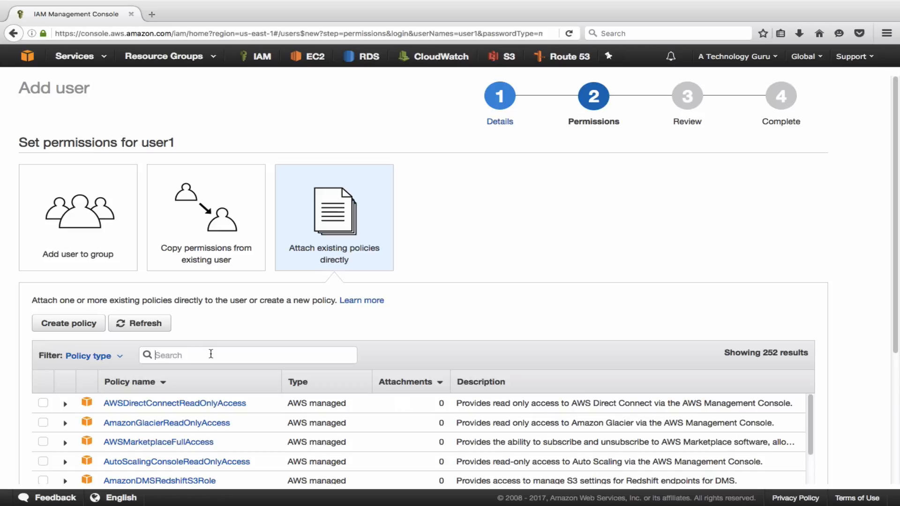
pyautogui.write('admin')
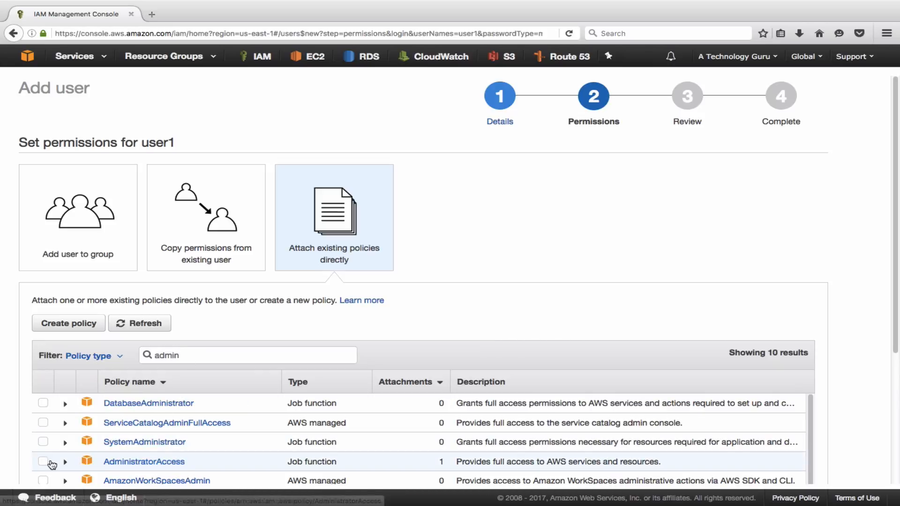
pyautogui.click(43, 461)
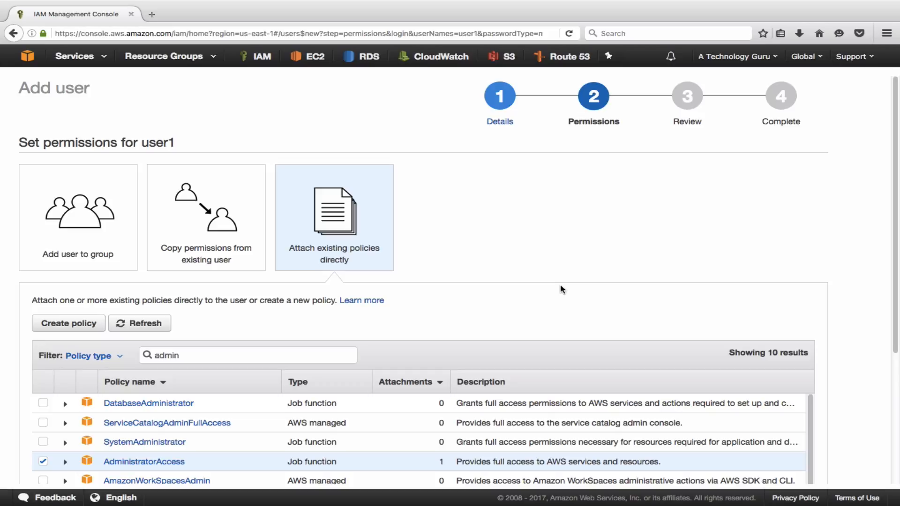
pyautogui.moveTo(855, 335)
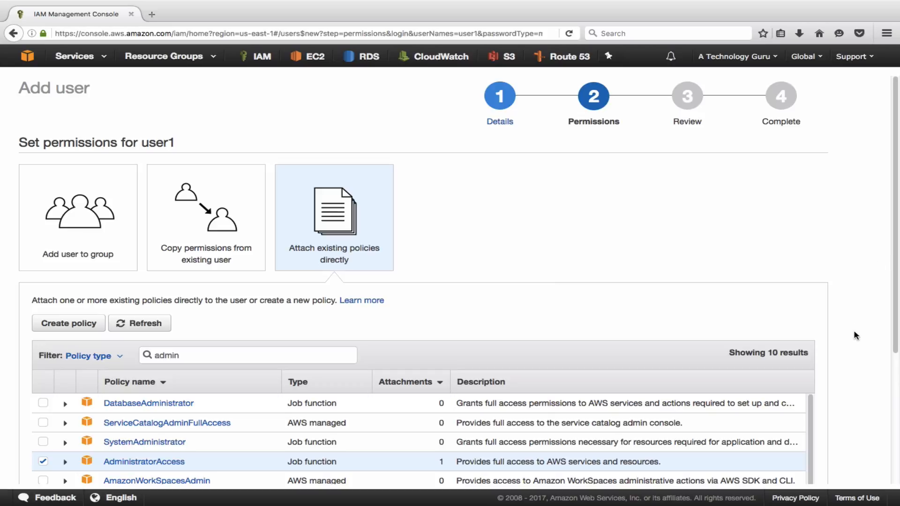
pyautogui.scroll(-3)
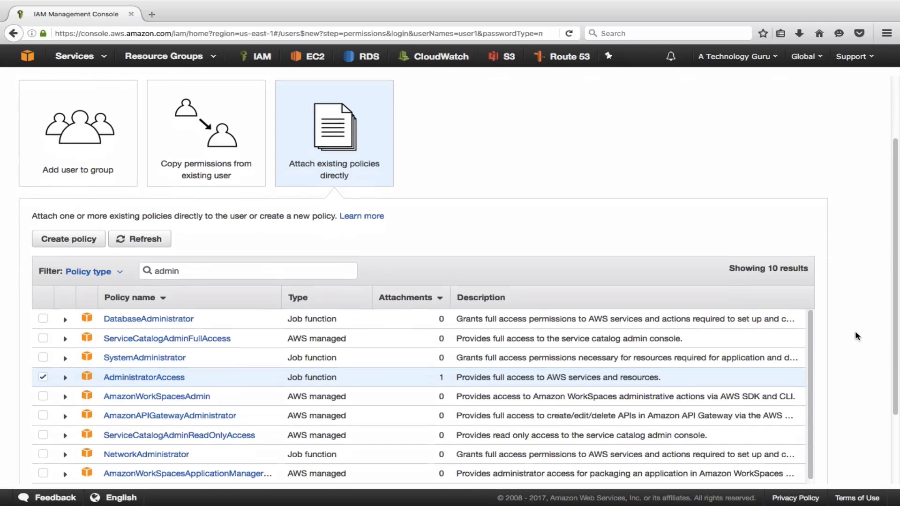
pyautogui.scroll(-3)
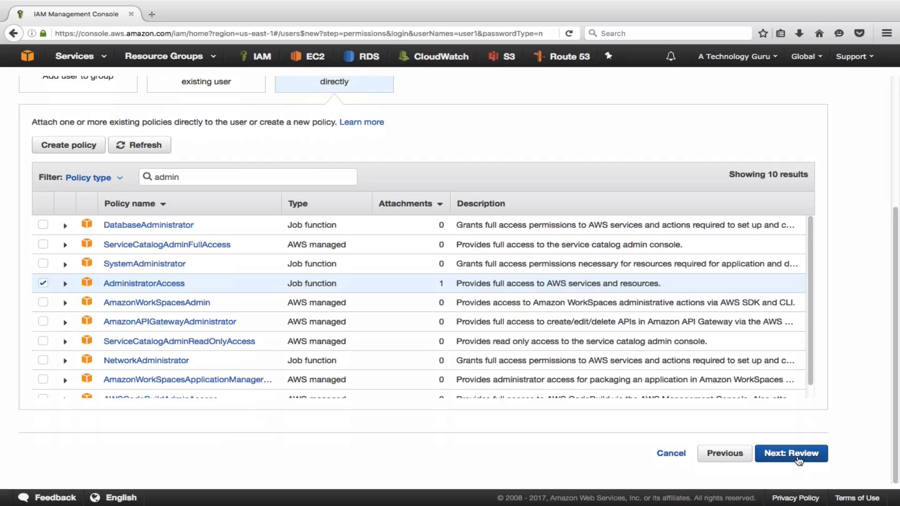
pyautogui.click(791, 453)
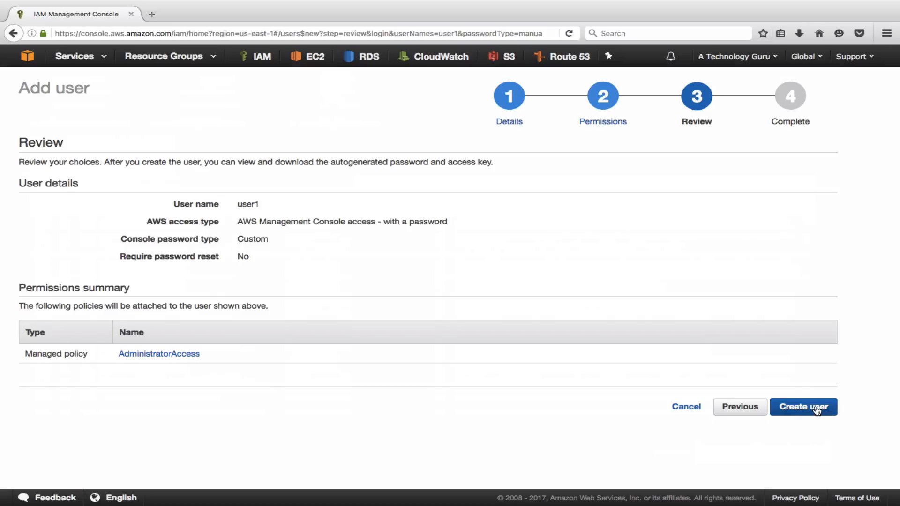
# Step: Confirm Create user so user1 is created with the reviewed settings
pyautogui.click(804, 405)
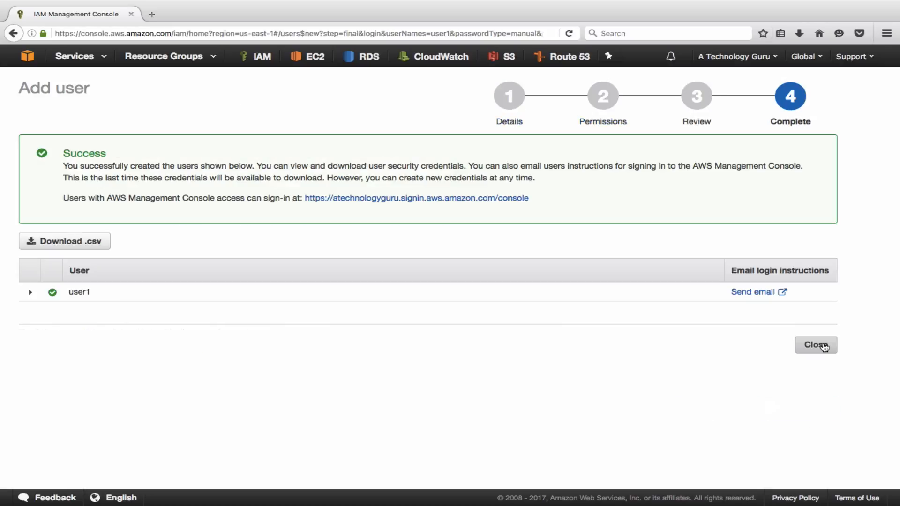
pyautogui.moveTo(405, 208)
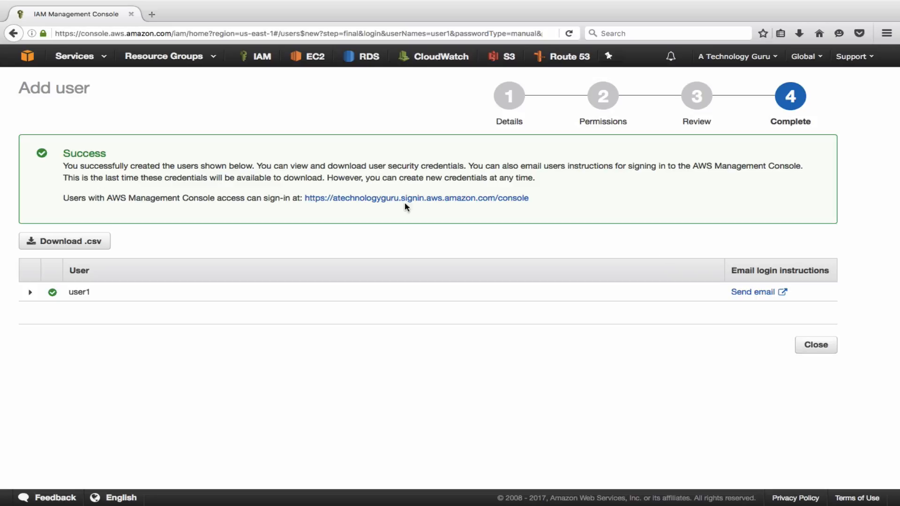
pyautogui.moveTo(305, 203)
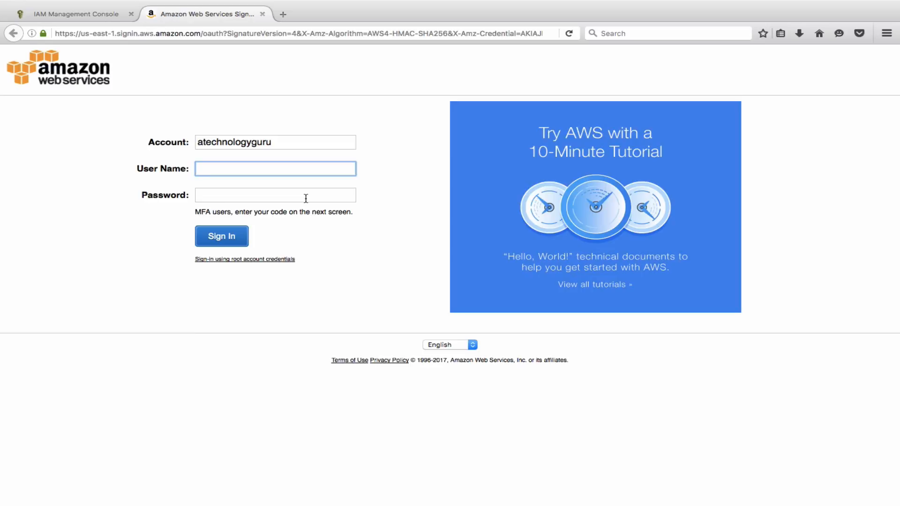
# Step: Sign in to the atechnologyguru account as user1 with its password
pyautogui.write('user1')
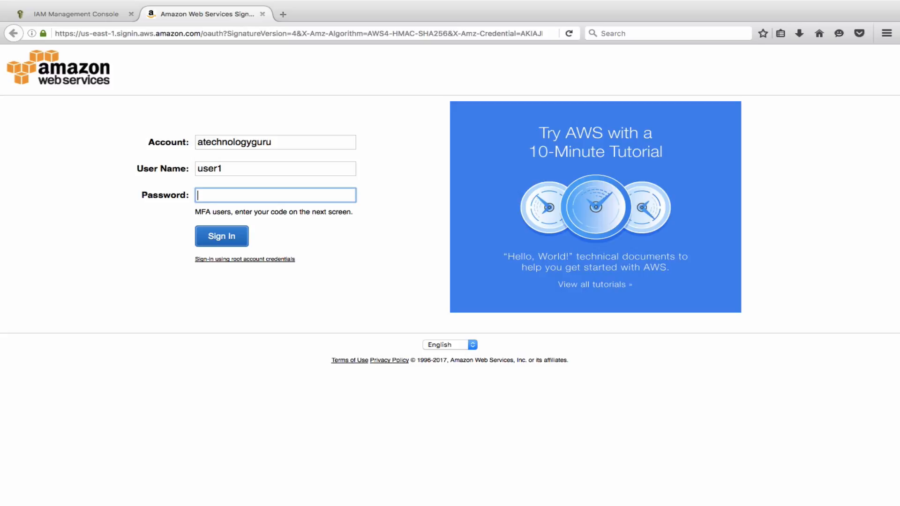
pyautogui.click(221, 237)
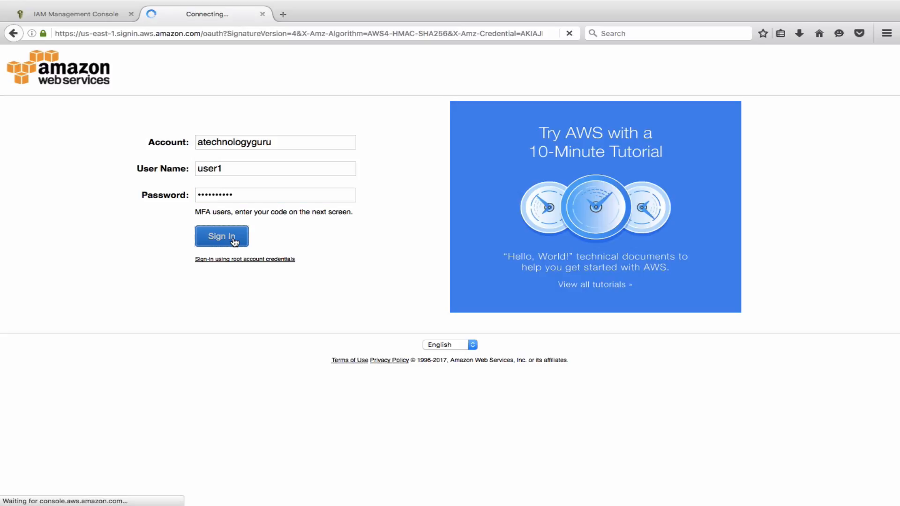
pyautogui.click(221, 236)
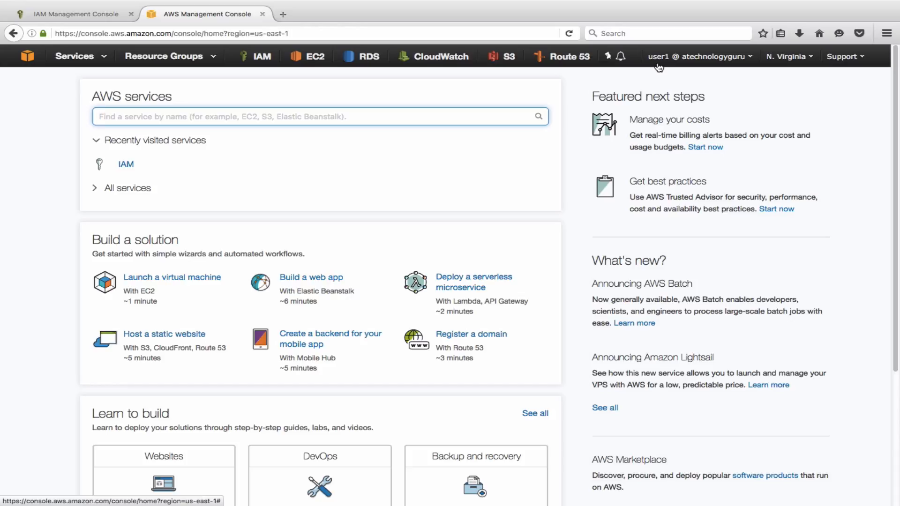
# Step: Choose My Billing Dashboard from user1's account menu, getting the You Need Permissions error
pyautogui.click(697, 56)
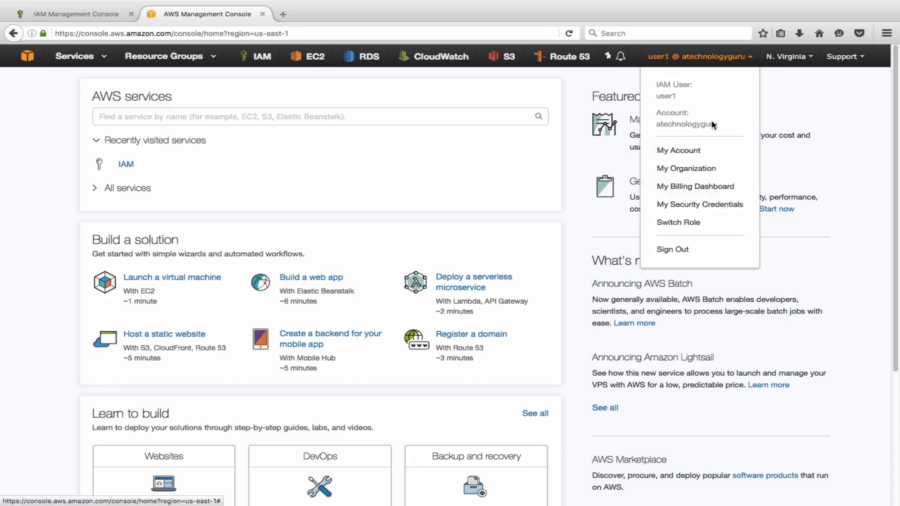
pyautogui.moveTo(693, 190)
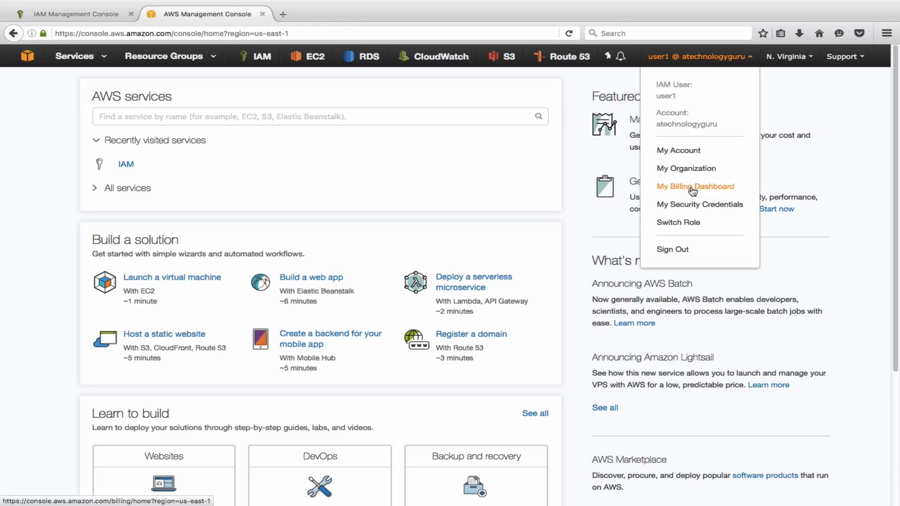
pyautogui.click(695, 186)
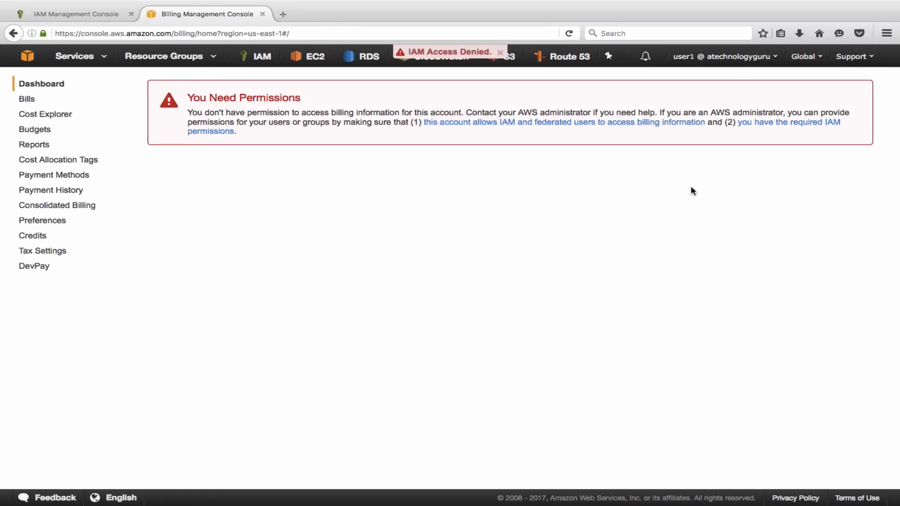
pyautogui.moveTo(332, 212)
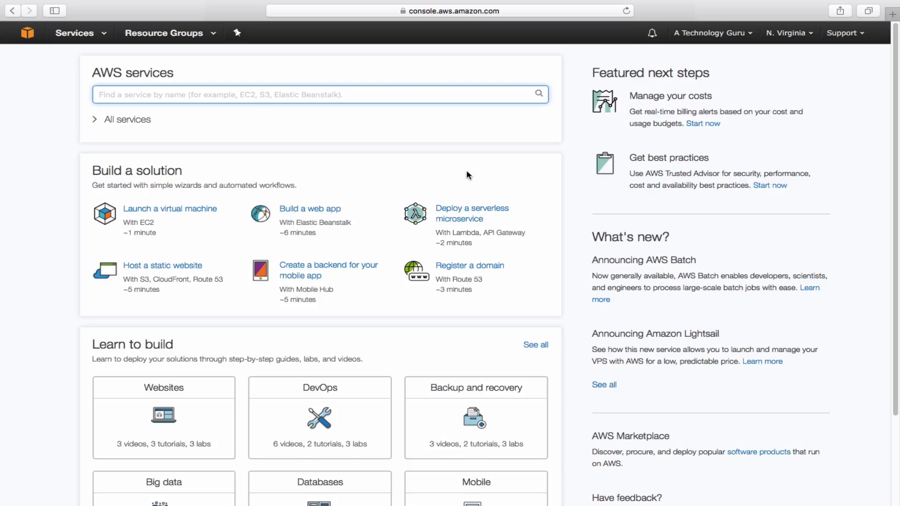
pyautogui.moveTo(550, 79)
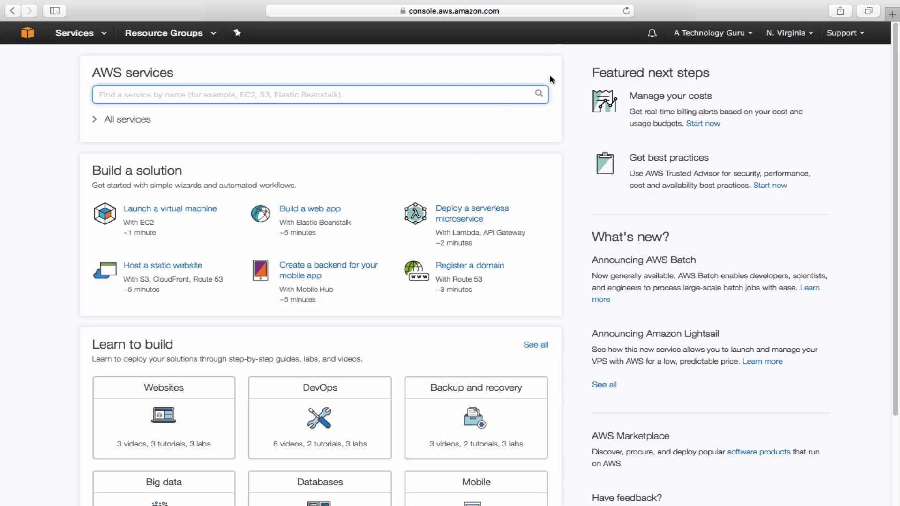
pyautogui.moveTo(566, 92)
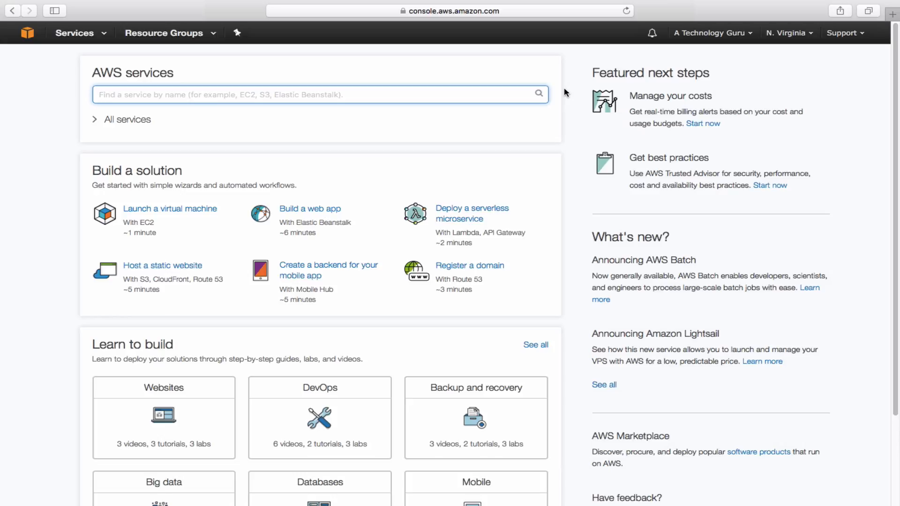
pyautogui.moveTo(749, 22)
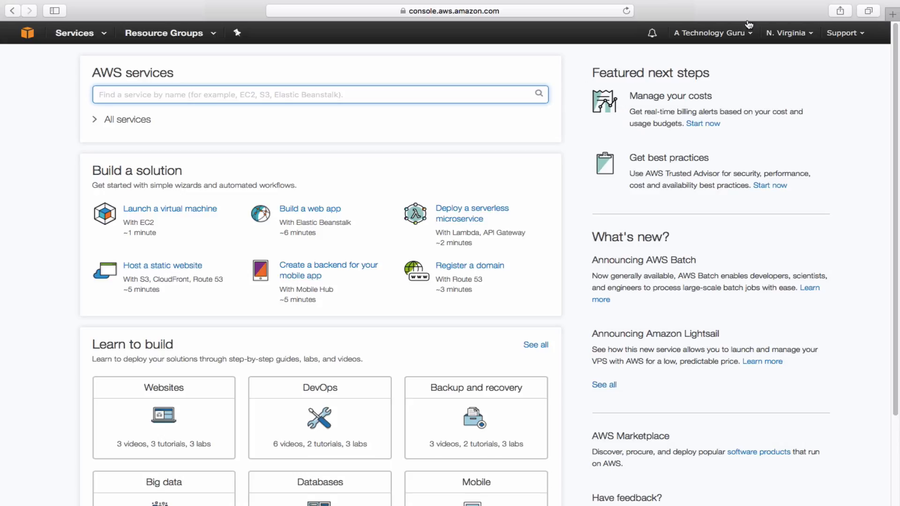
pyautogui.moveTo(751, 43)
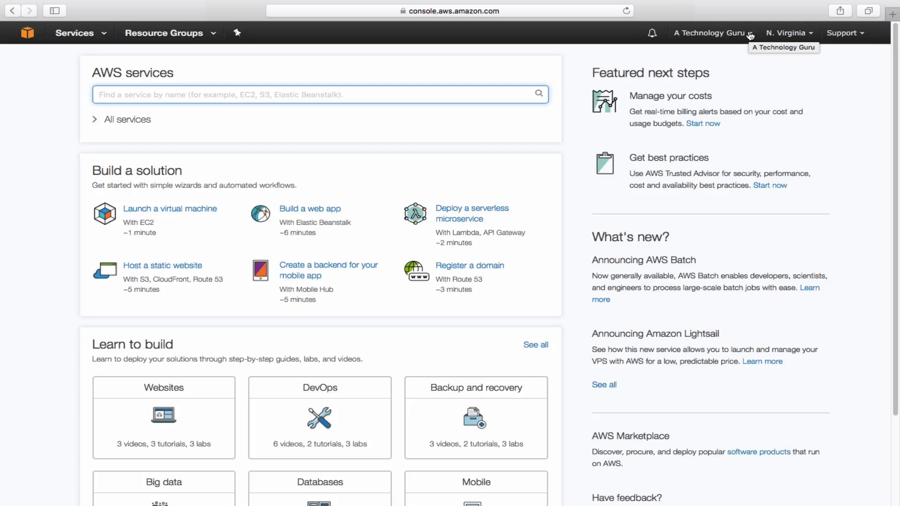
# Step: From the root account's name menu, go to My Account billing settings
pyautogui.click(725, 32)
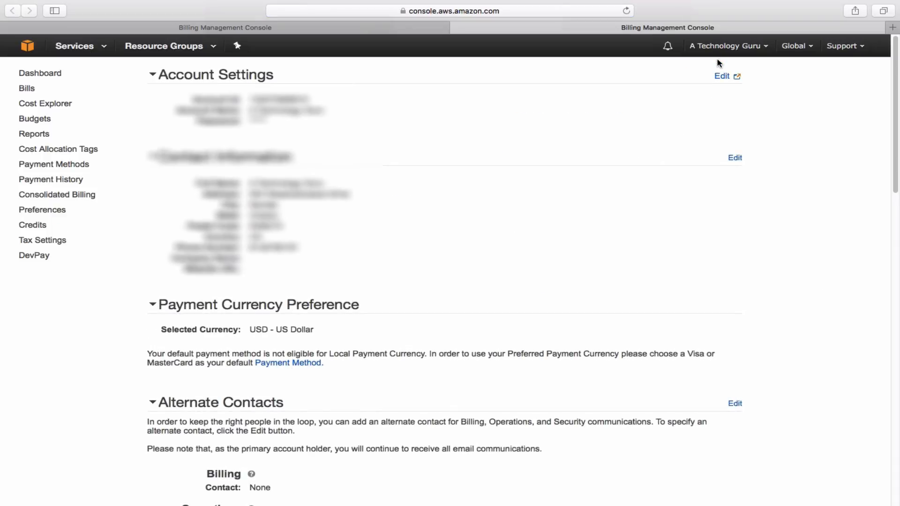
# Step: Edit IAM User and Role Access to Billing Information, tick Activate IAM Access, and update
pyautogui.scroll(-3)
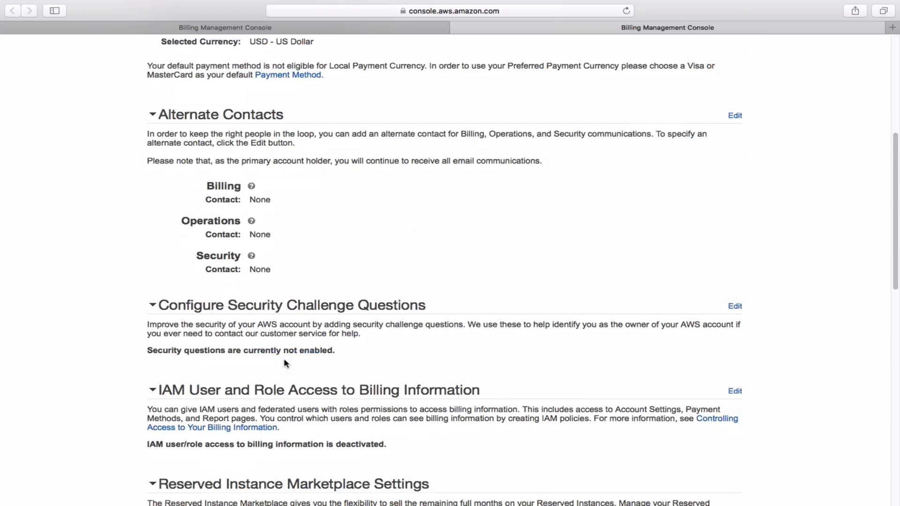
pyautogui.scroll(-3)
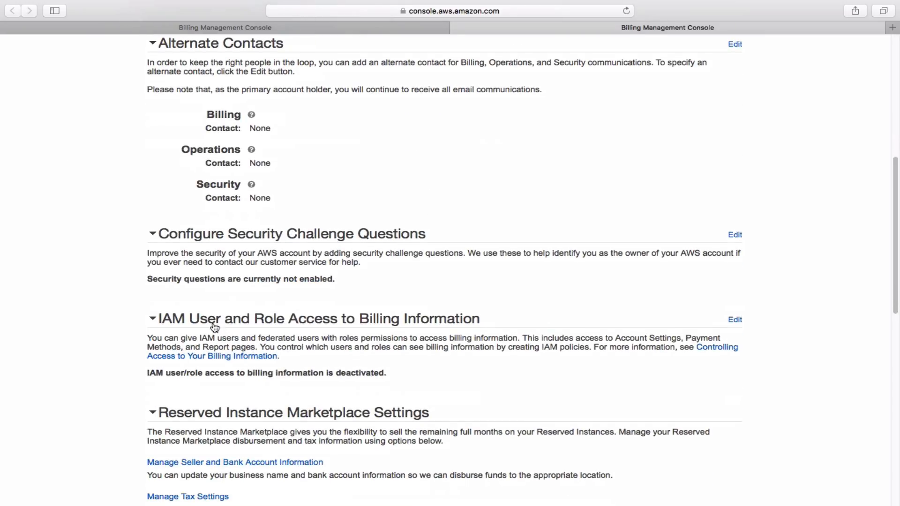
pyautogui.moveTo(313, 325)
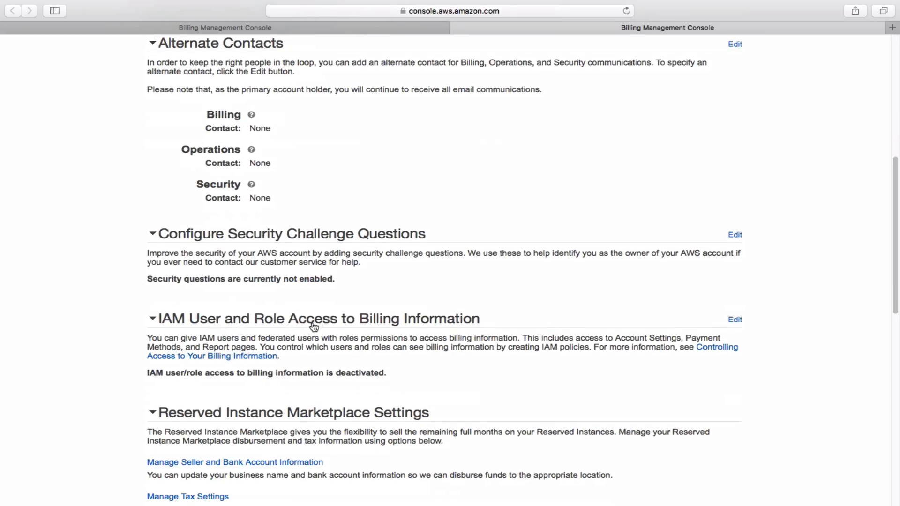
pyautogui.moveTo(257, 363)
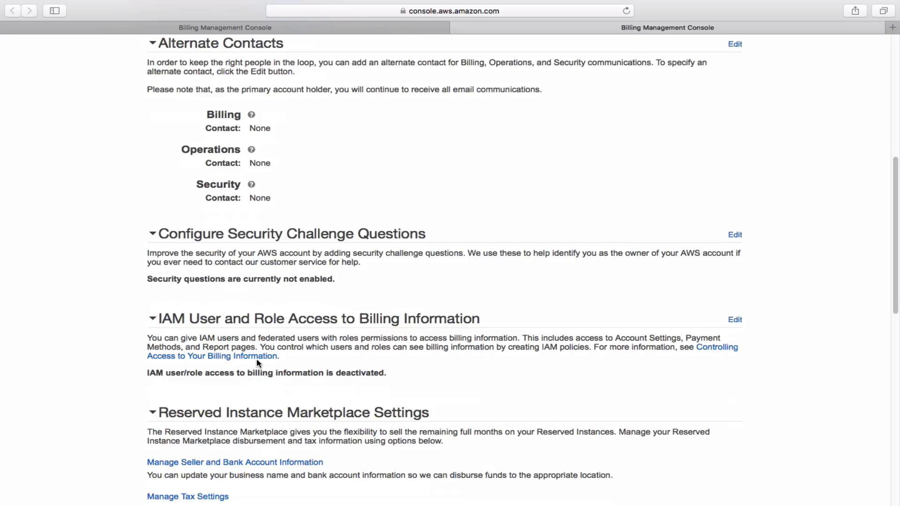
pyautogui.click(735, 319)
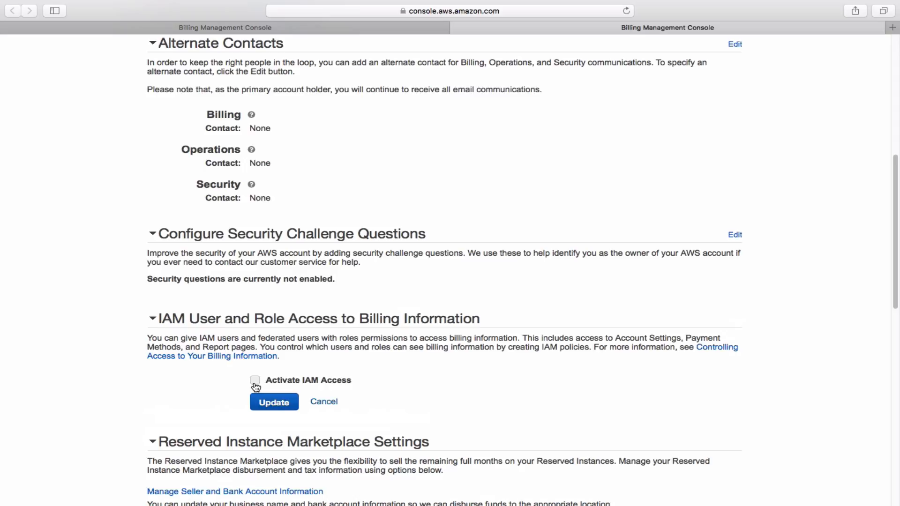
pyautogui.click(254, 380)
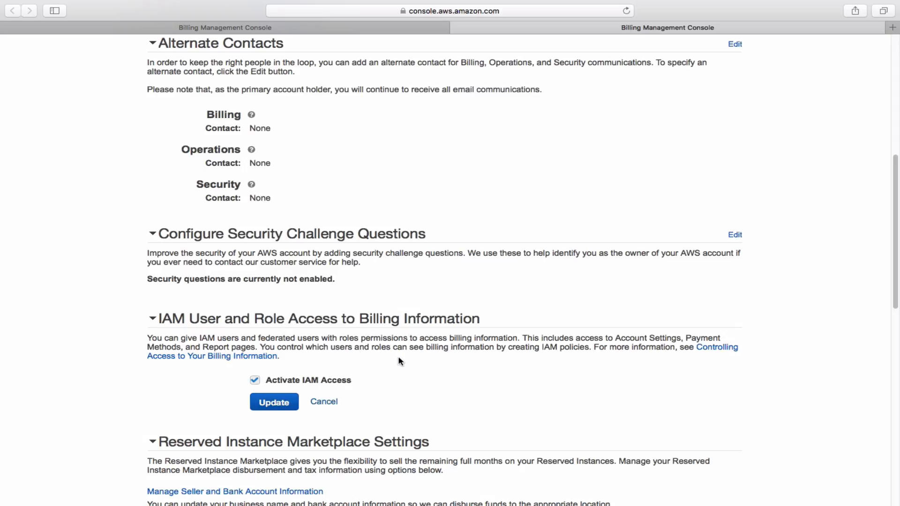
pyautogui.moveTo(311, 363)
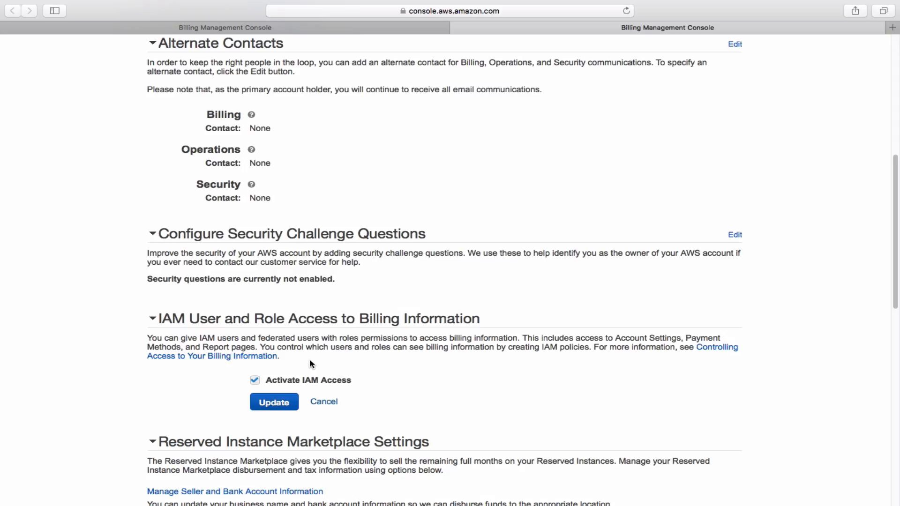
pyautogui.moveTo(384, 371)
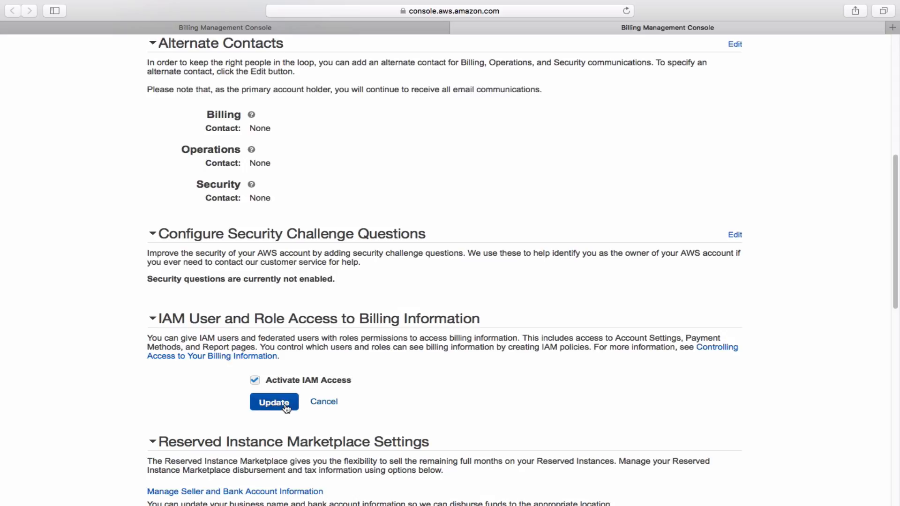
pyautogui.click(274, 401)
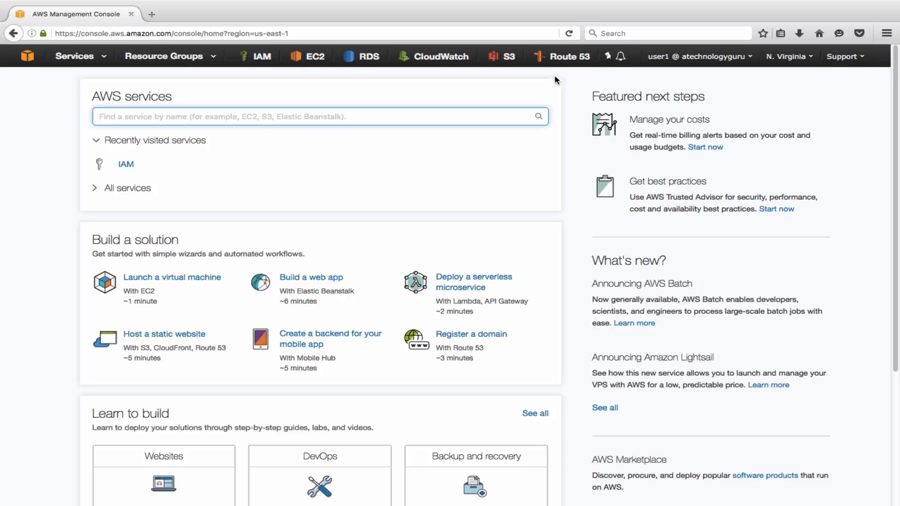
# Step: As user1, choose My Billing Dashboard again and reach the $0.00 Billing & Cost Management Dashboard
pyautogui.click(567, 33)
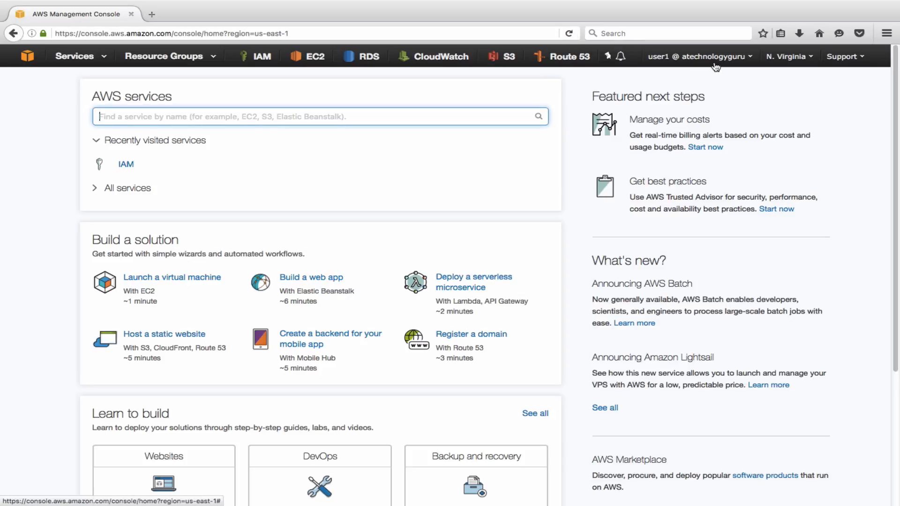
pyautogui.click(699, 57)
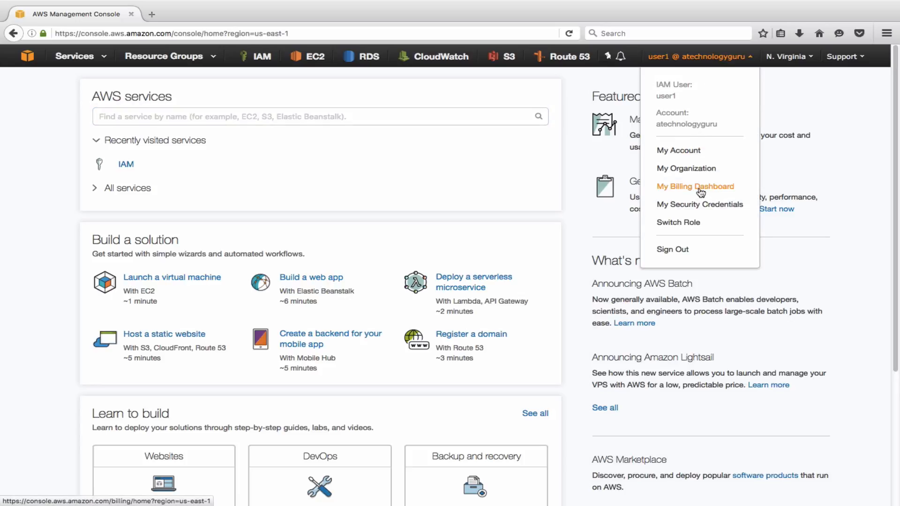
pyautogui.click(695, 186)
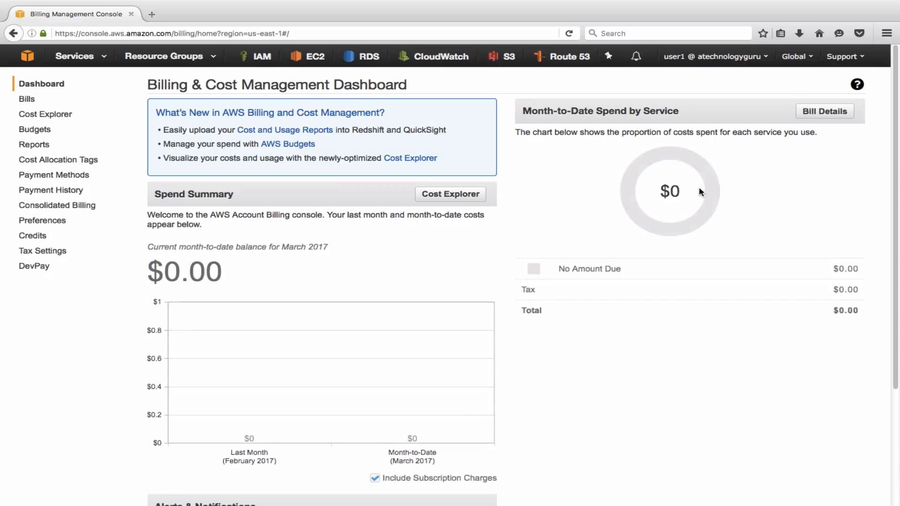